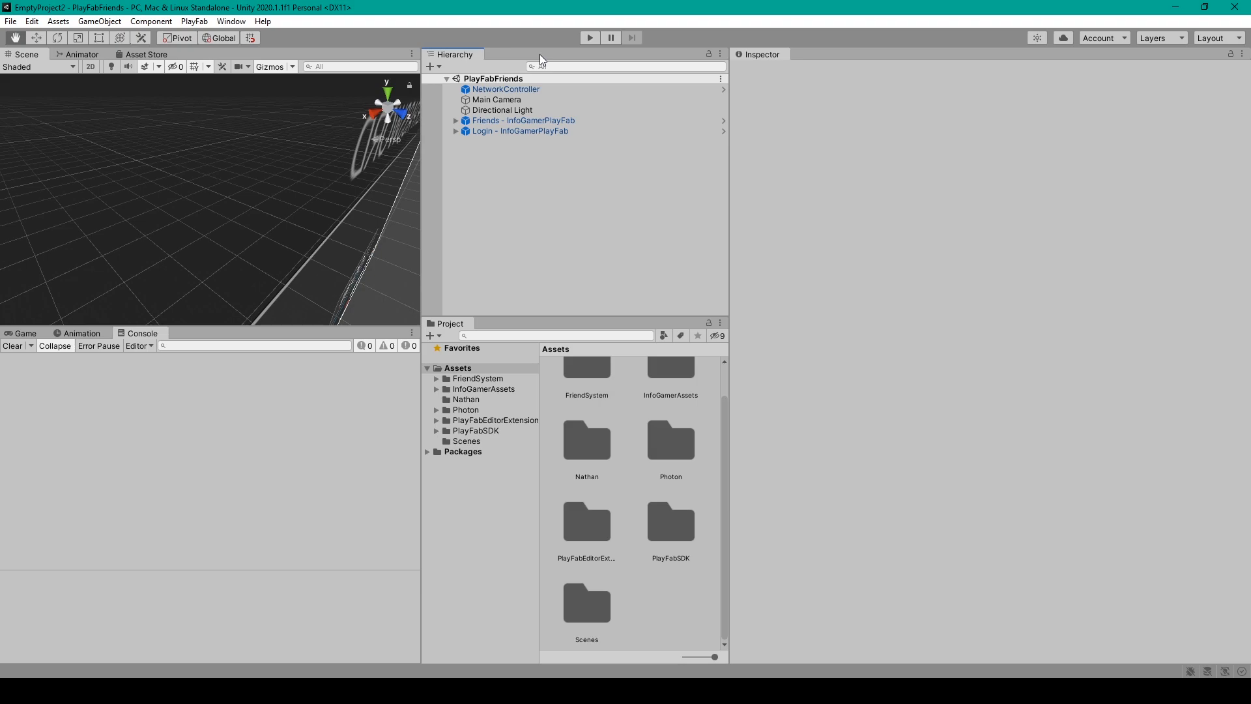
Open the Window menu to show the list of editor windows
left_click(230, 21)
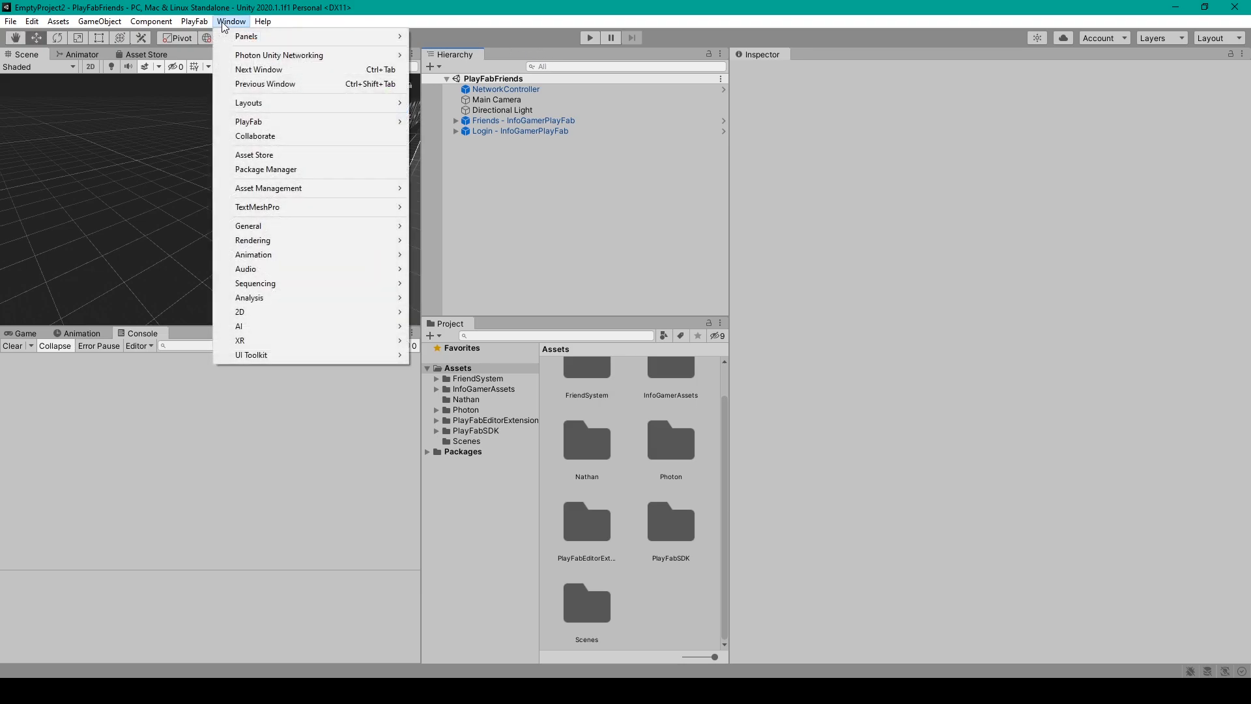
mouse_move(283, 170)
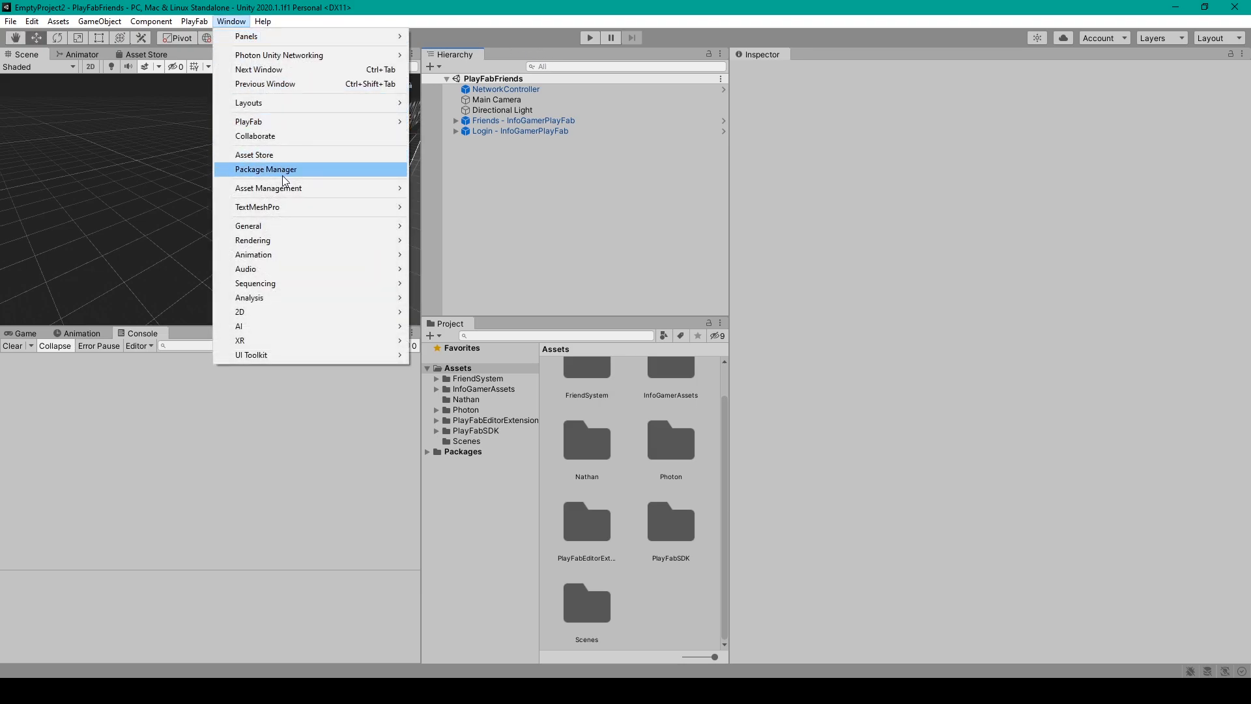
Open the Package Manager window from the Window menu
left_click(266, 168)
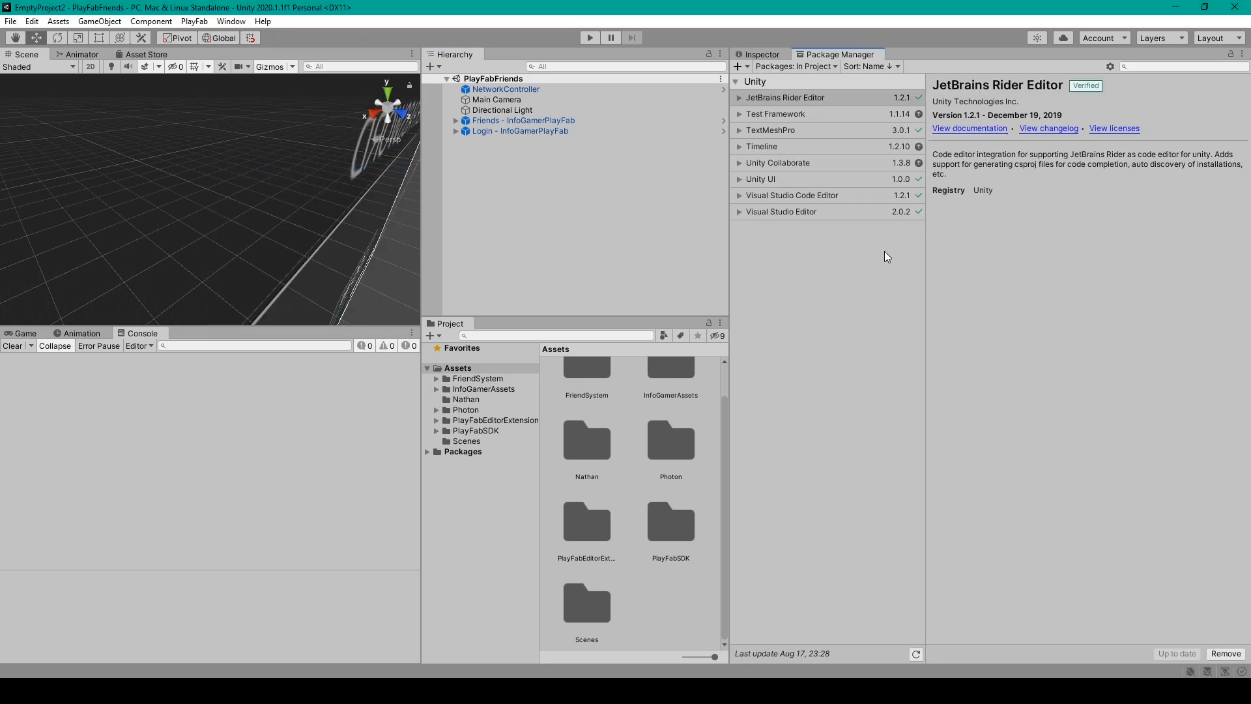
mouse_move(903, 256)
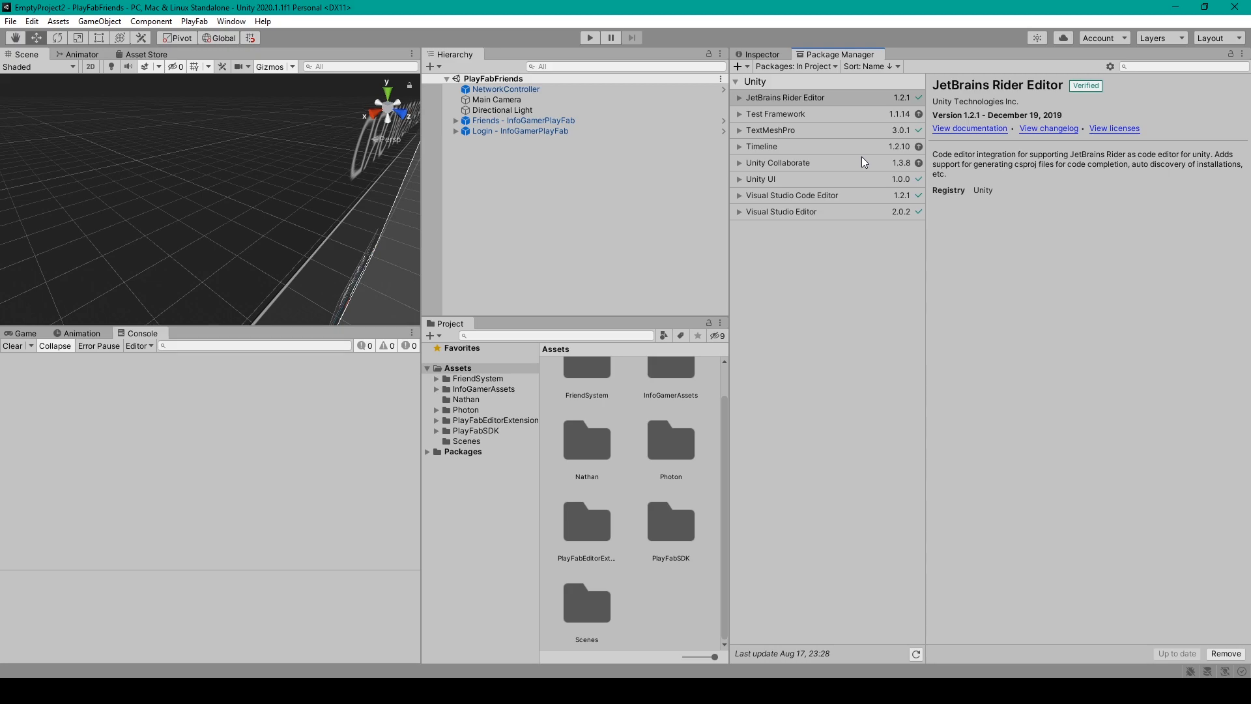
mouse_move(852, 103)
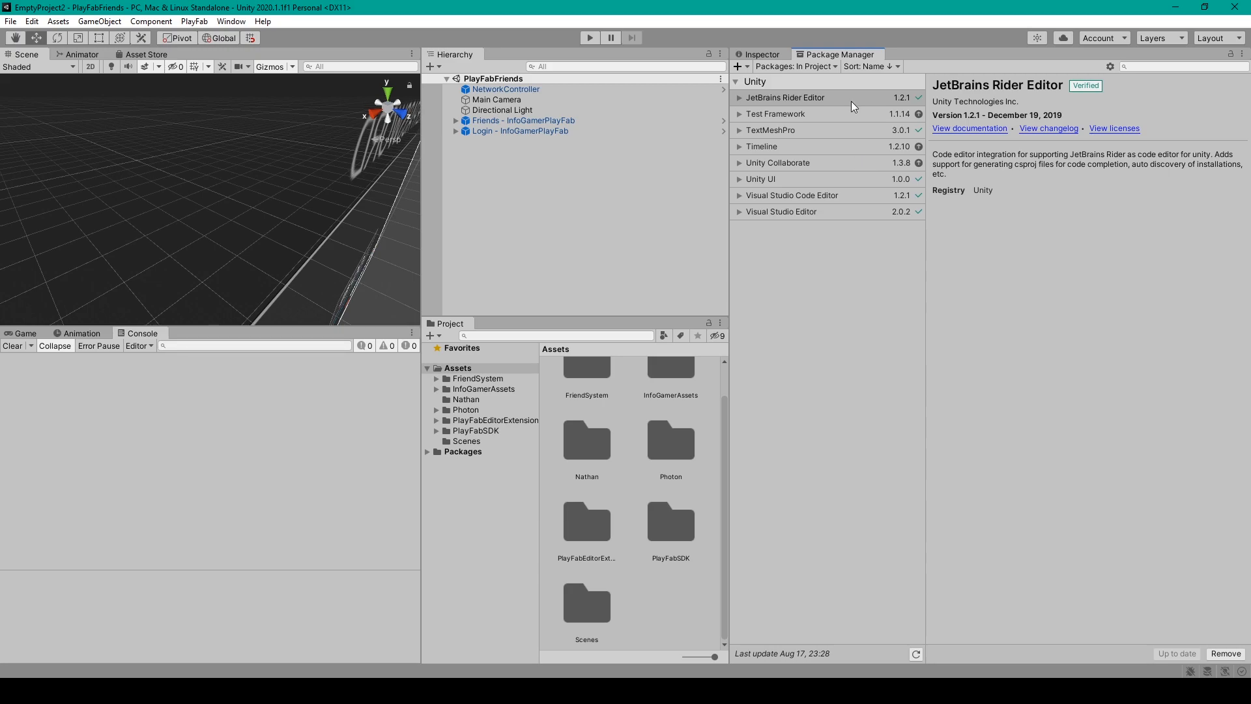
mouse_move(835, 86)
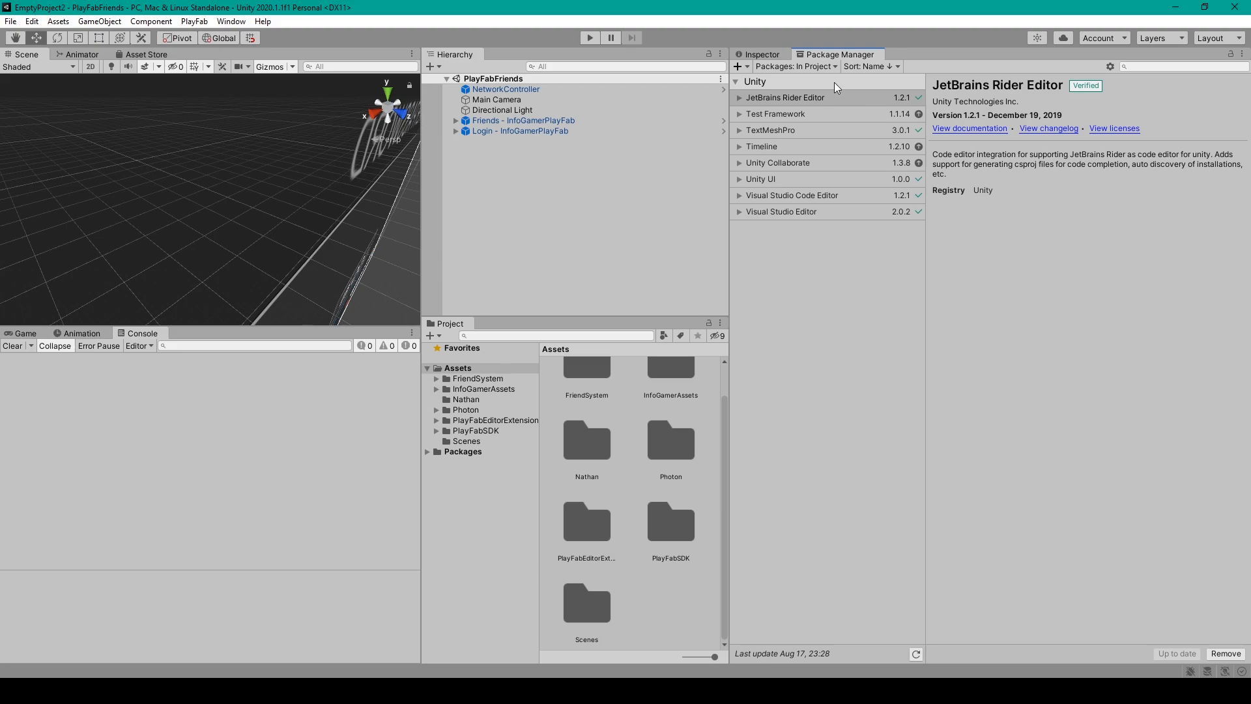
mouse_move(835, 82)
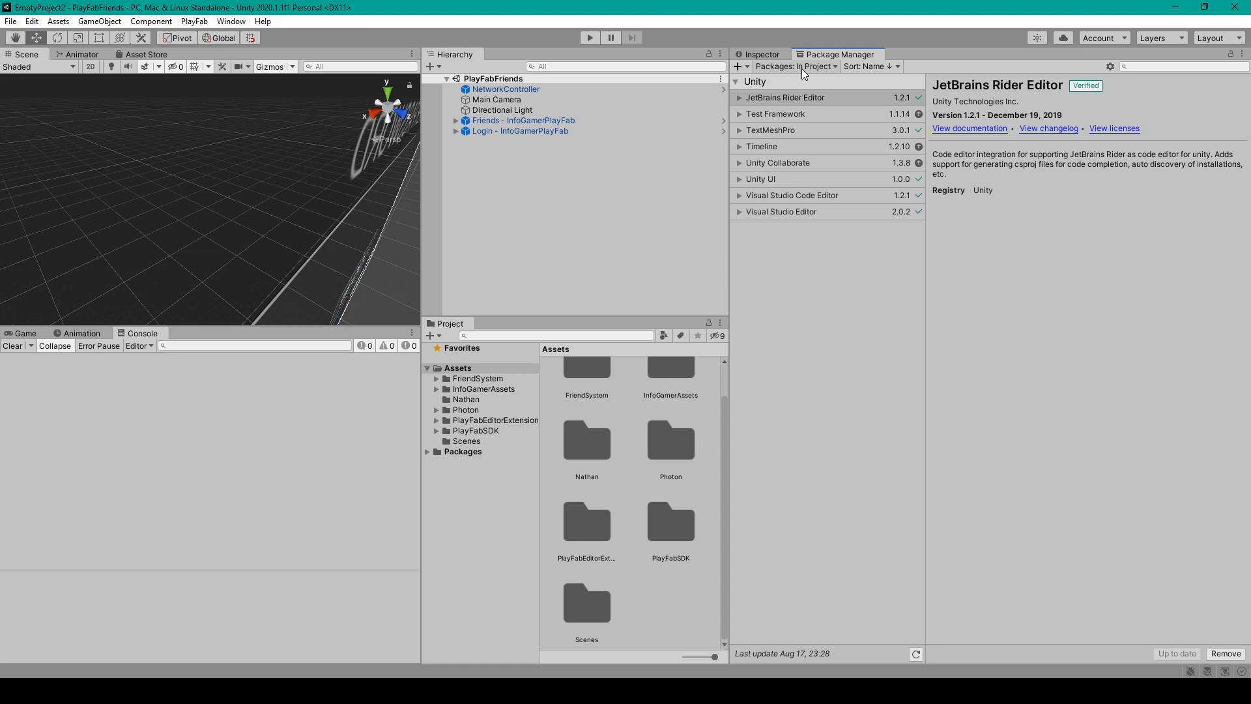
Switch the Packages dropdown from In Project to Unity Registry
left_click(793, 66)
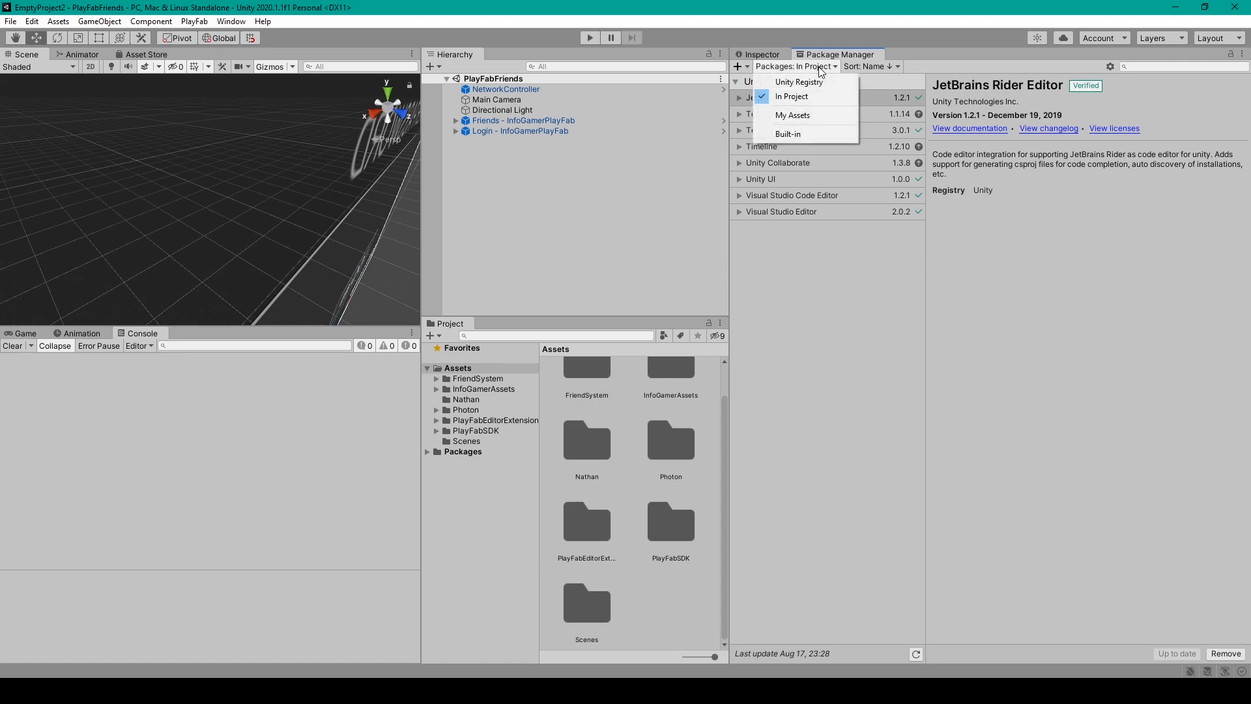
mouse_move(804, 82)
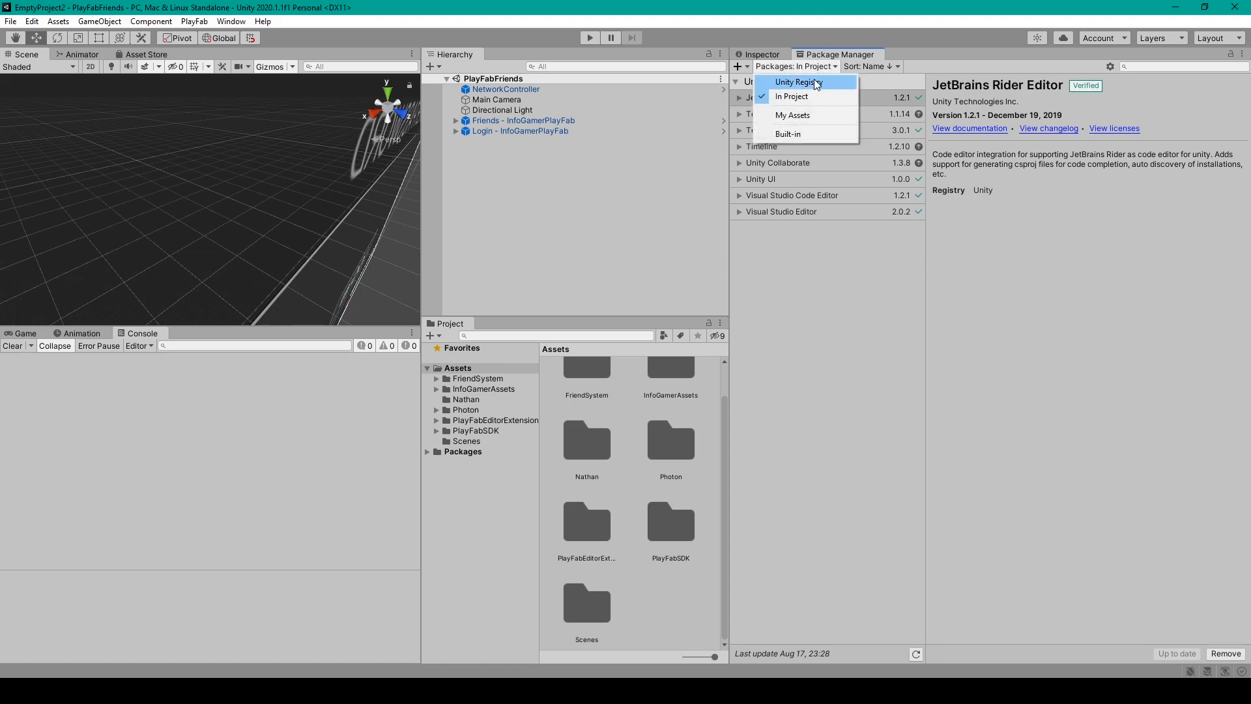
left_click(796, 82)
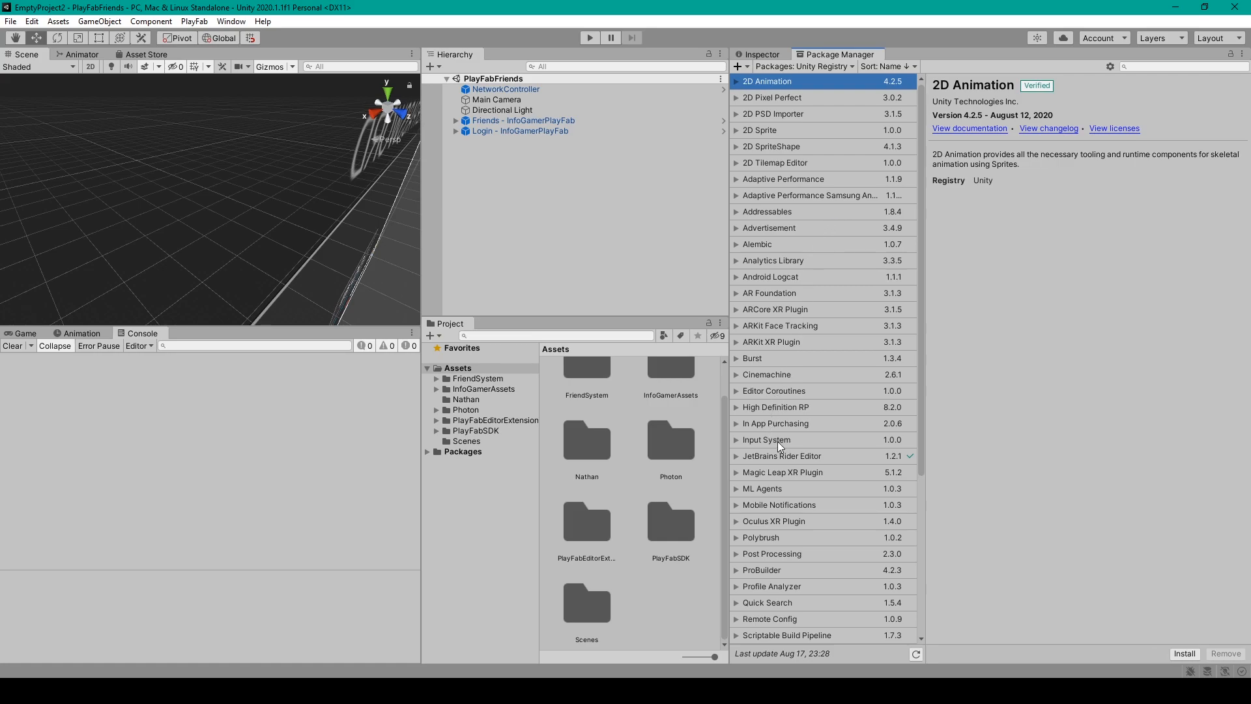
mouse_move(810, 445)
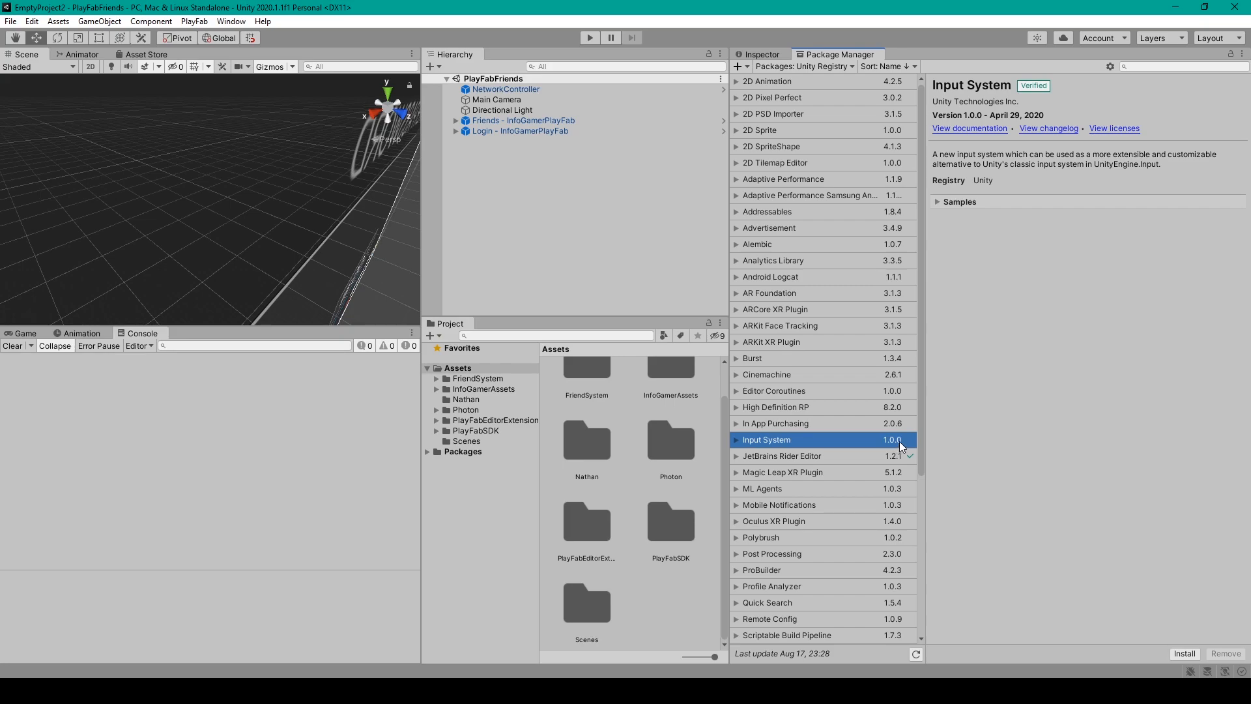
mouse_move(889, 451)
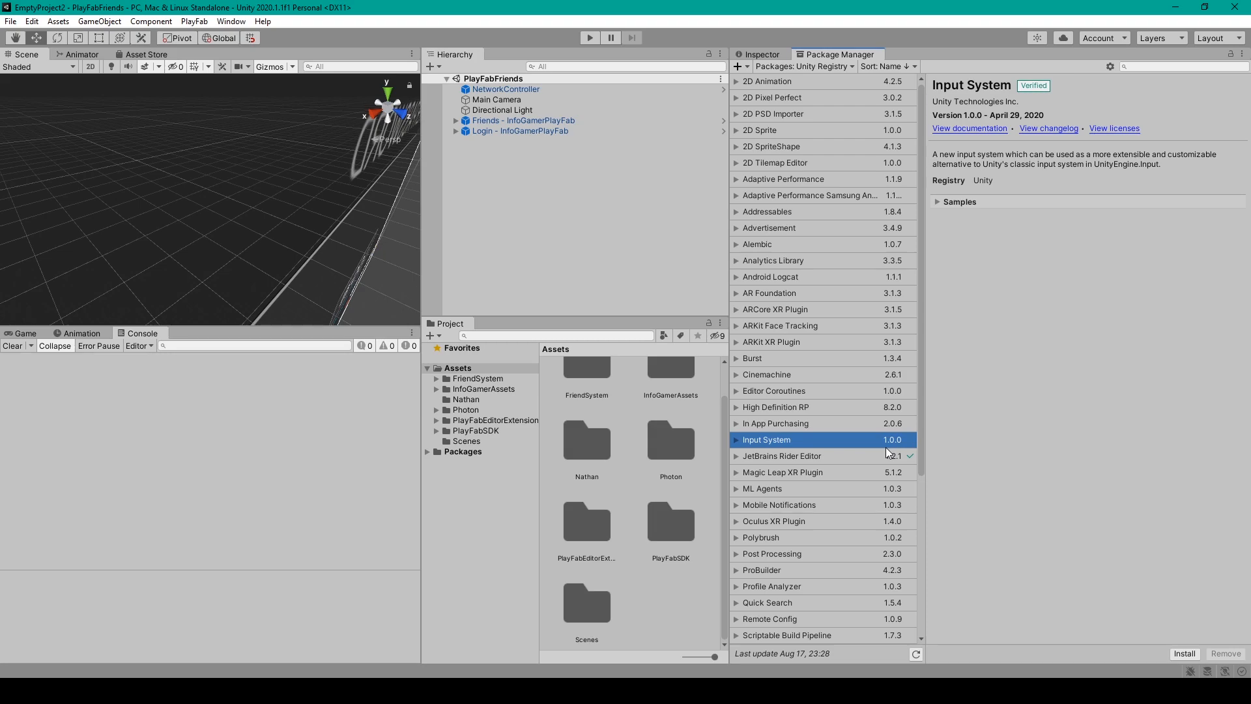
mouse_move(1213, 647)
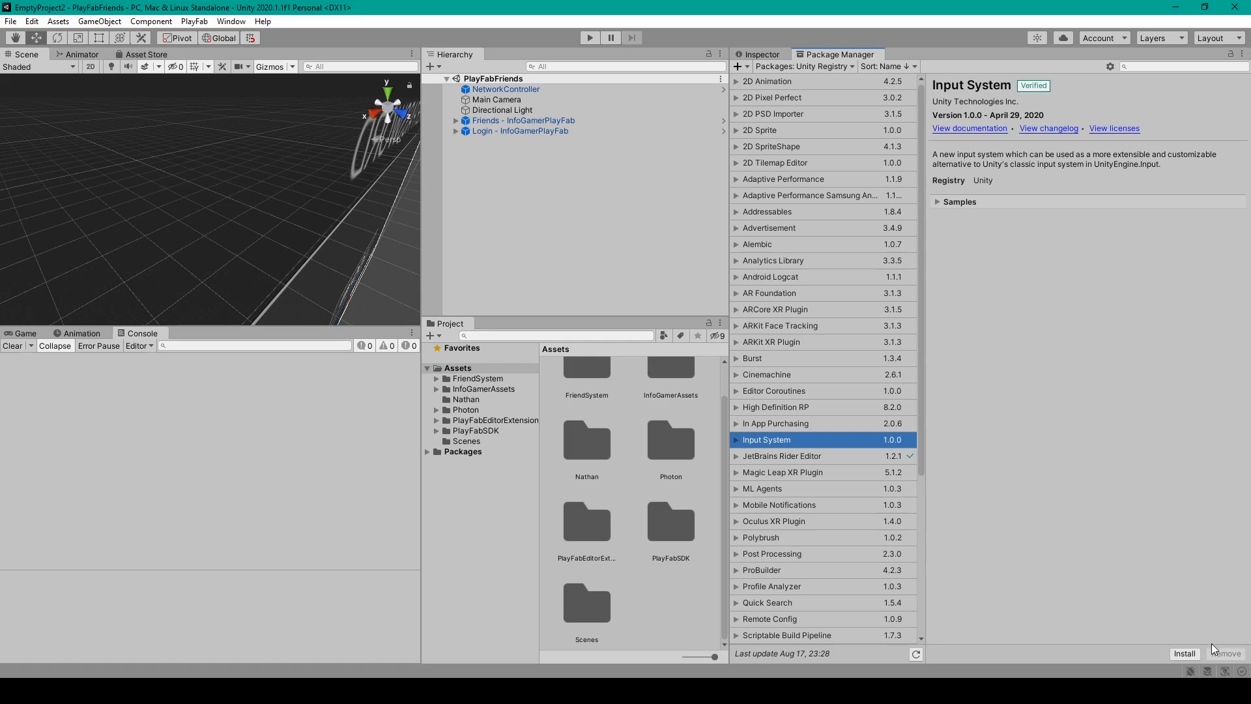
mouse_move(1193, 663)
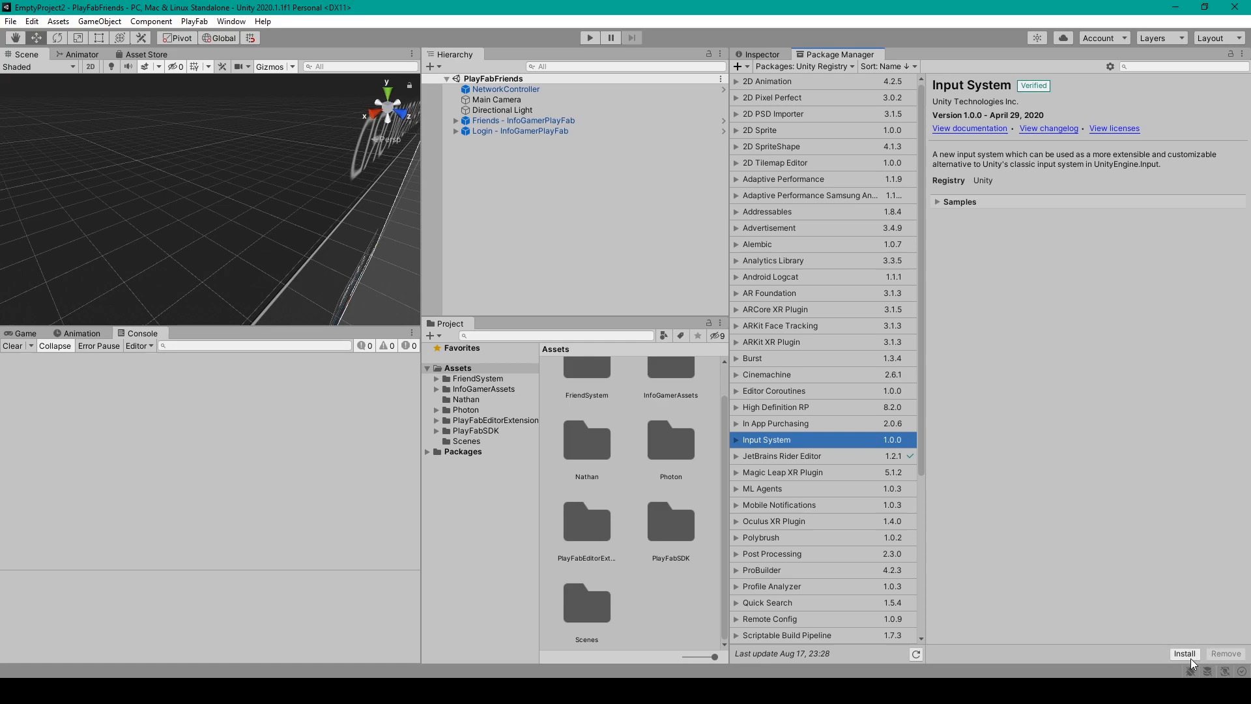
Install Input System 1.0.0 and accept enabling the native input backends
left_click(1184, 653)
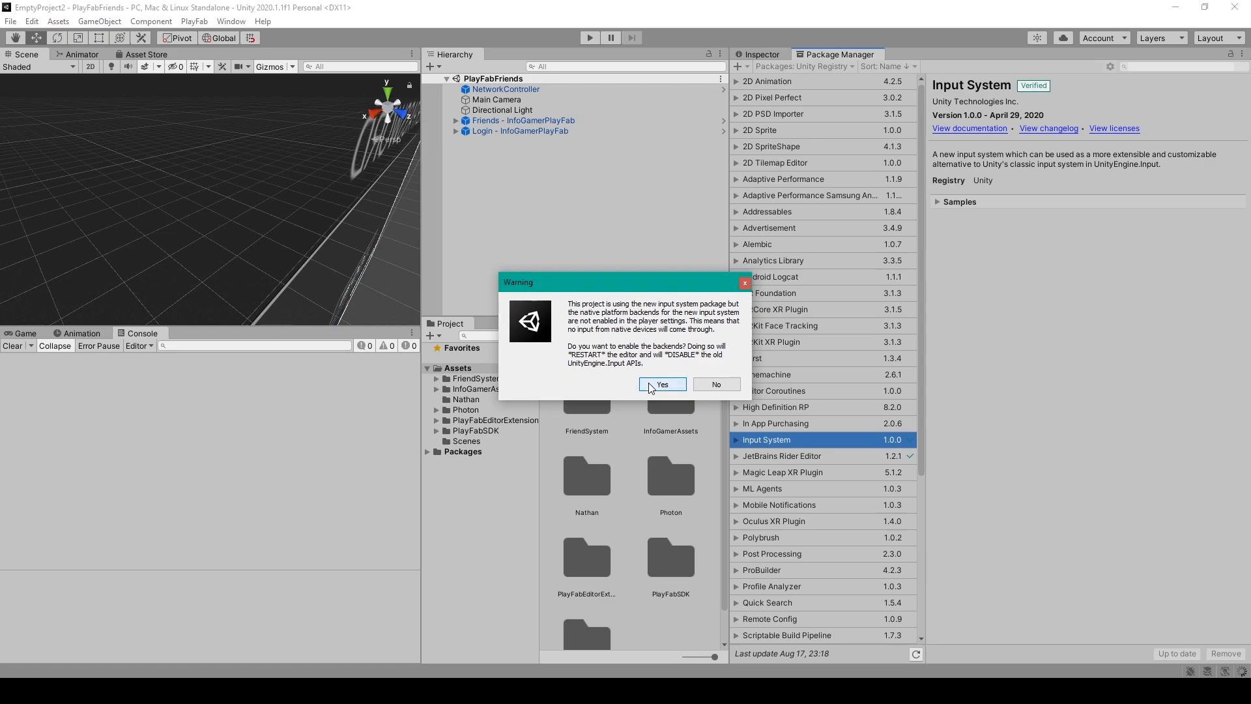
left_click(714, 384)
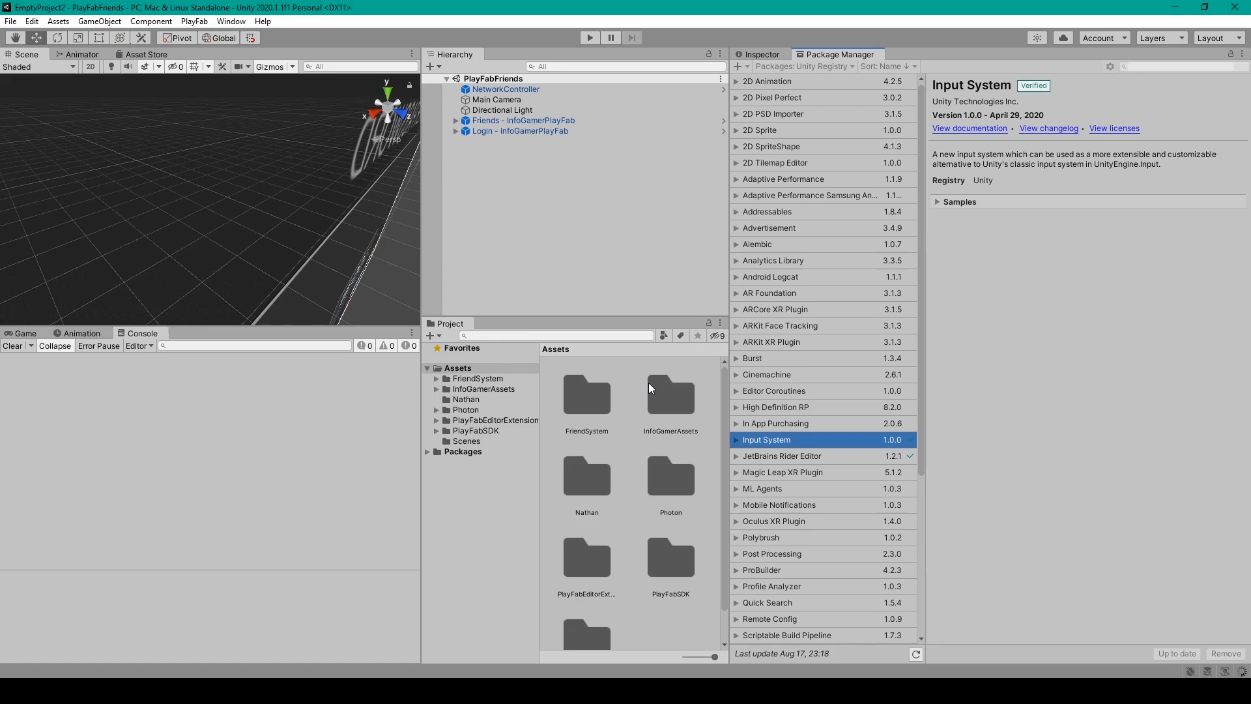
Create a new Input Actions asset inside the Assets folder
left_click(766, 81)
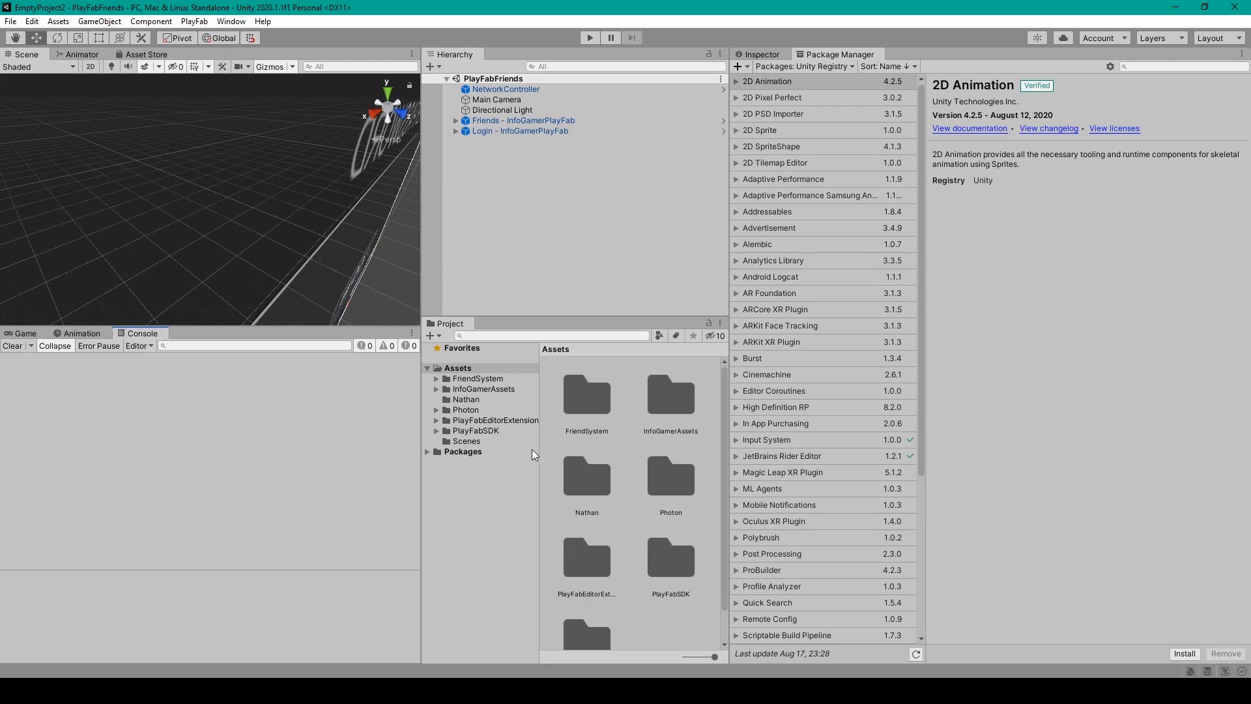
left_click(457, 367)
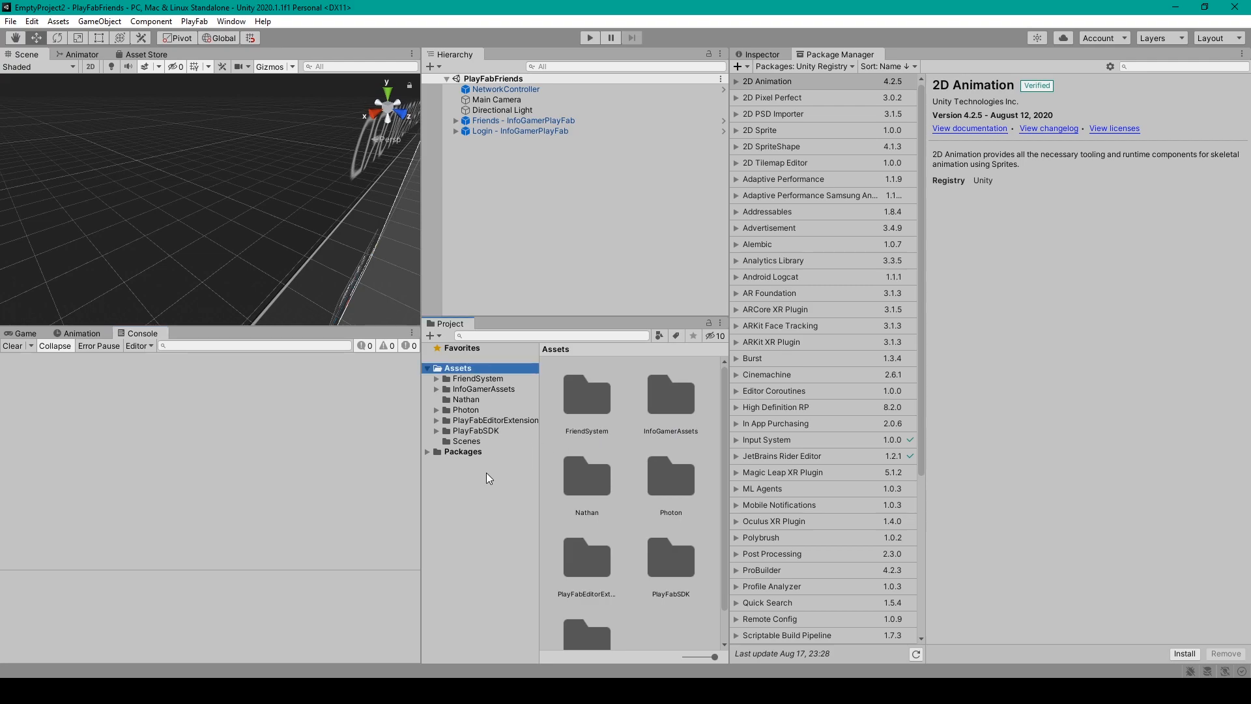
mouse_move(505, 408)
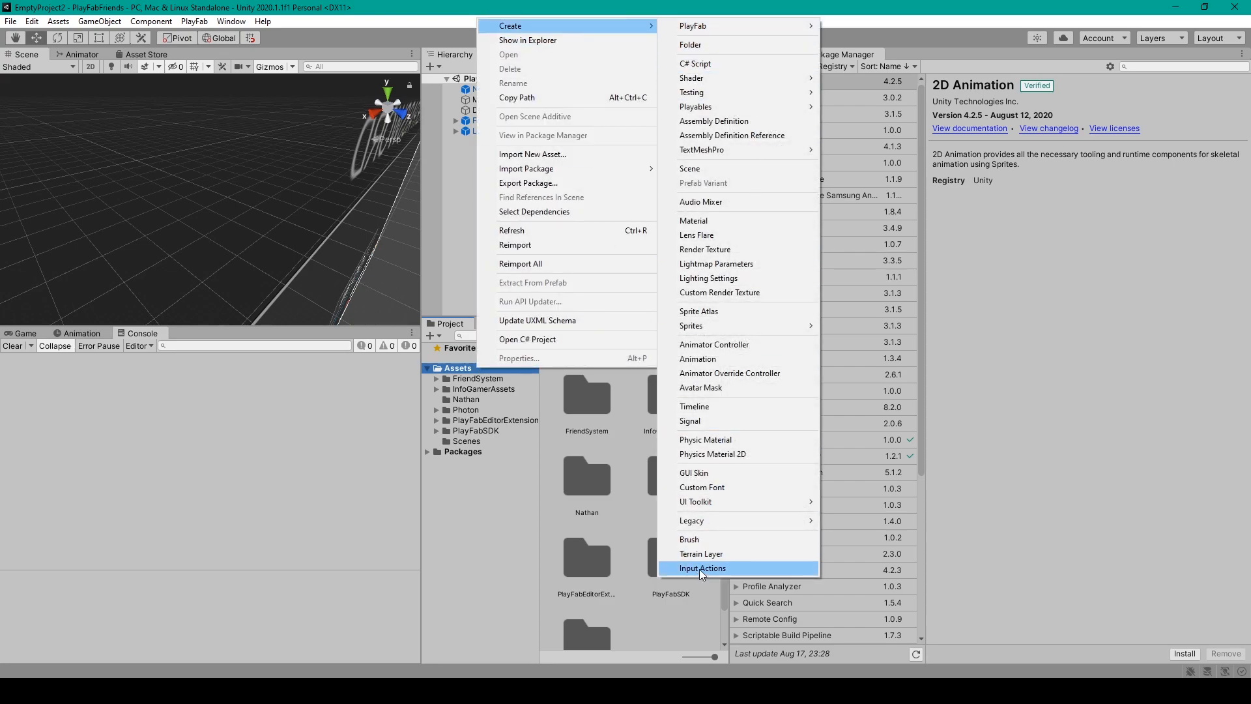
left_click(702, 567)
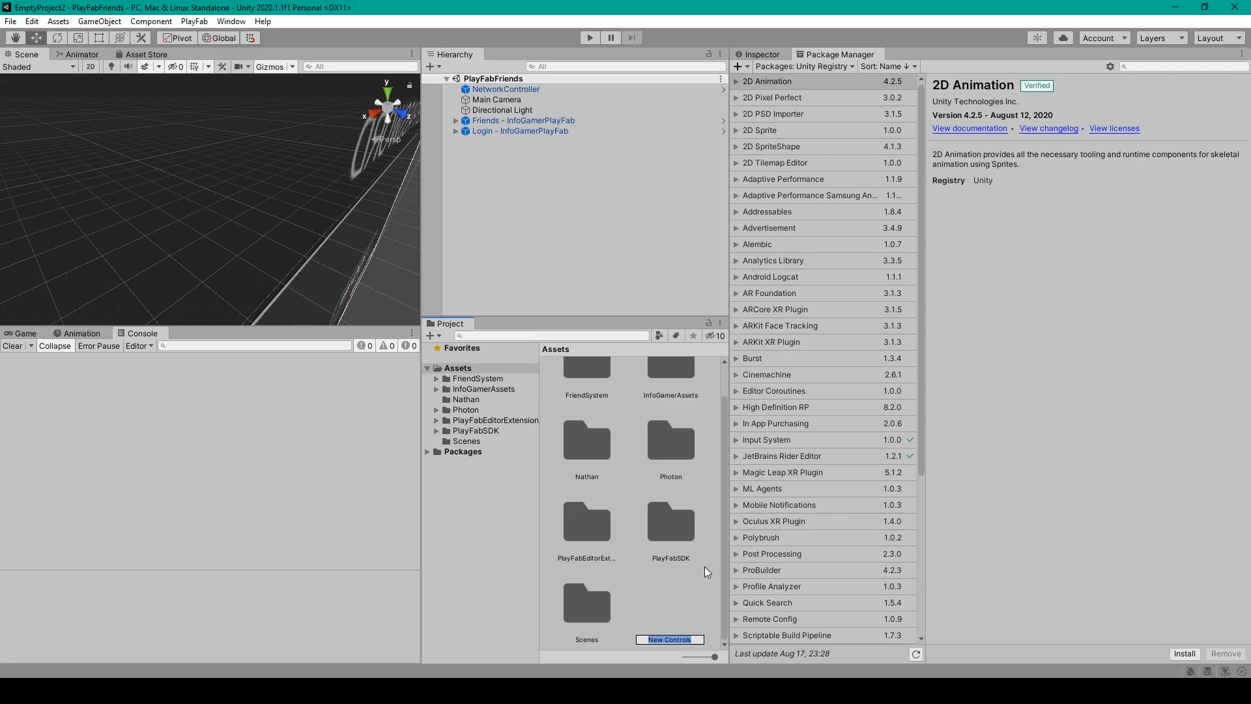